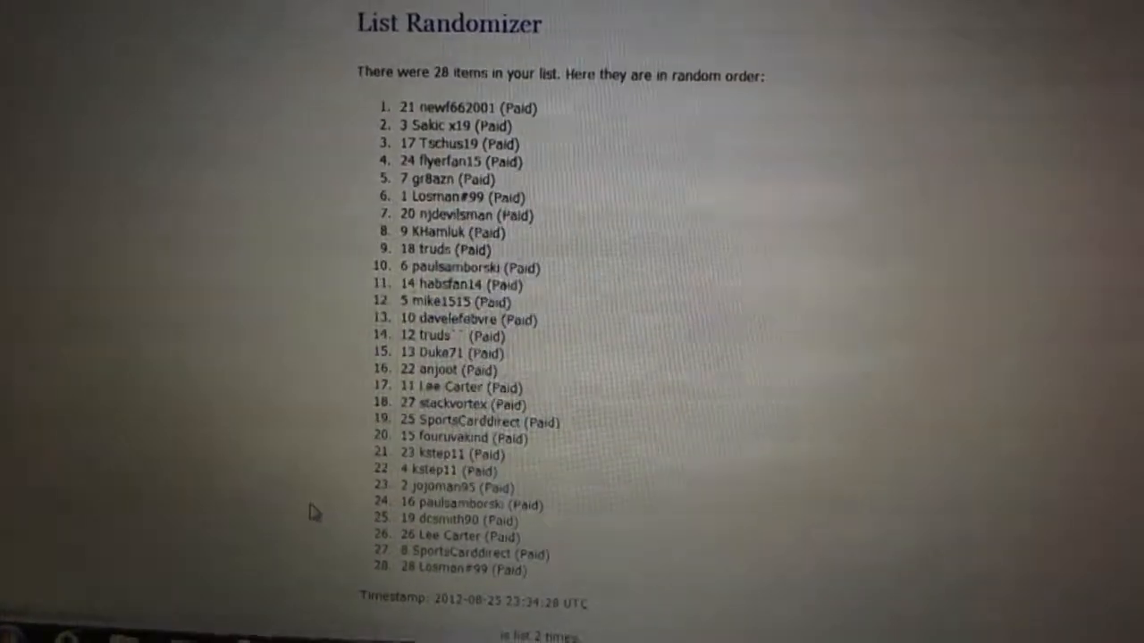
pyautogui.scroll(-3)
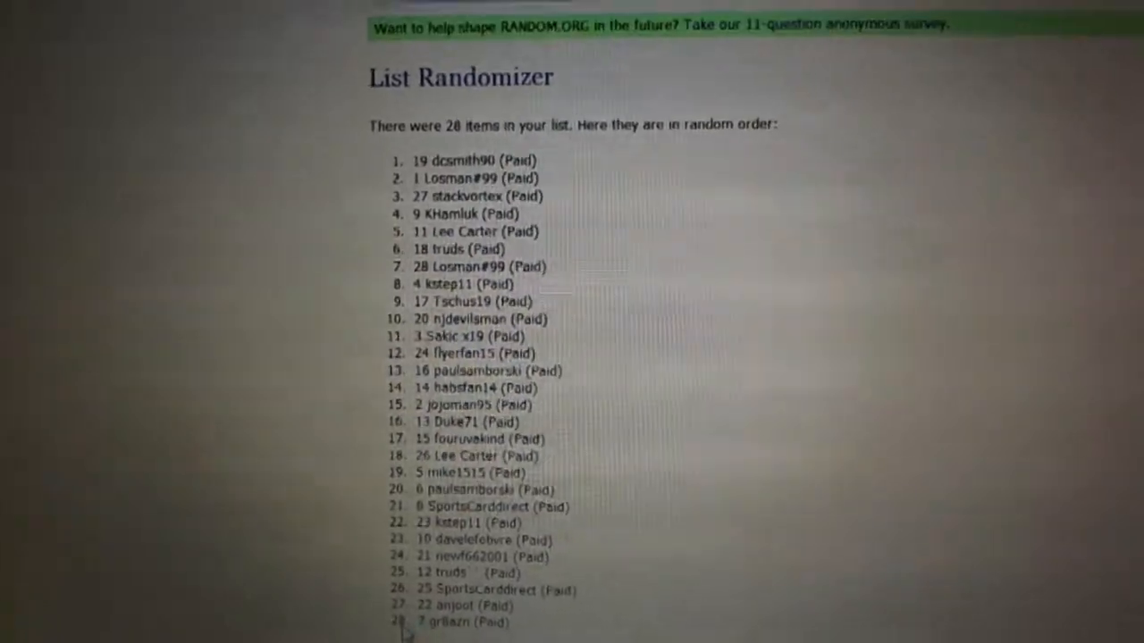
pyautogui.scroll(-3)
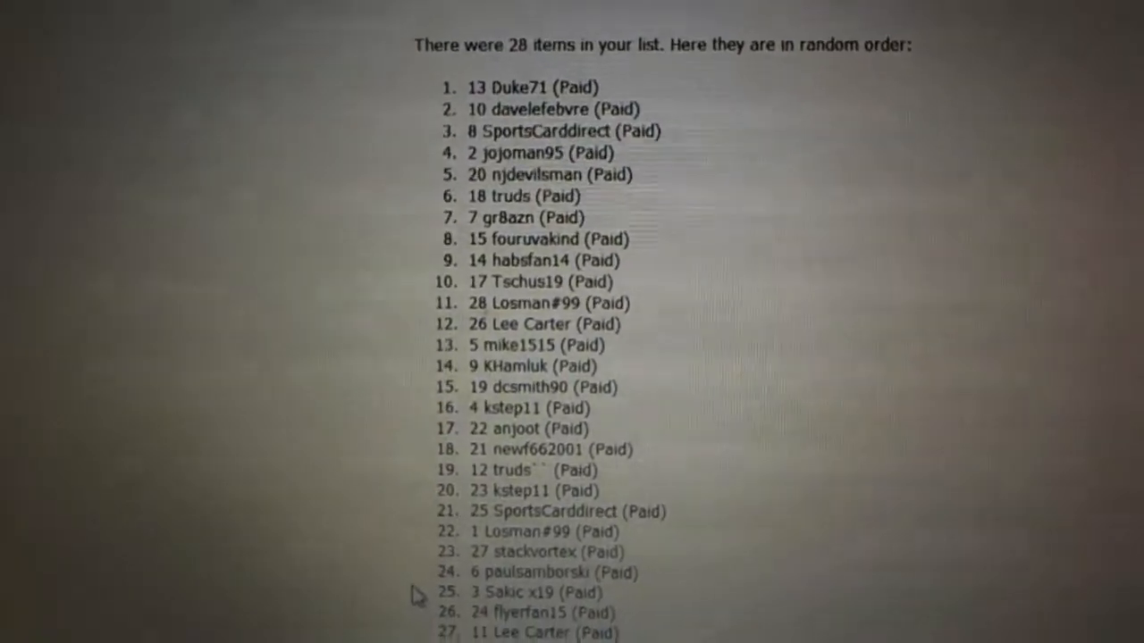
pyautogui.scroll(3)
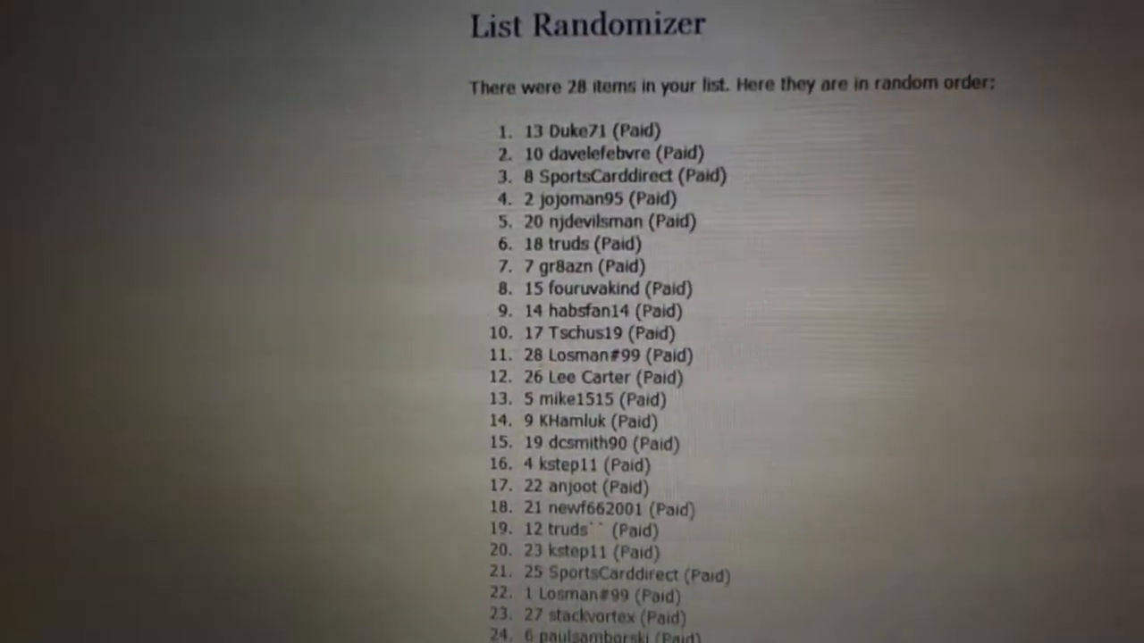